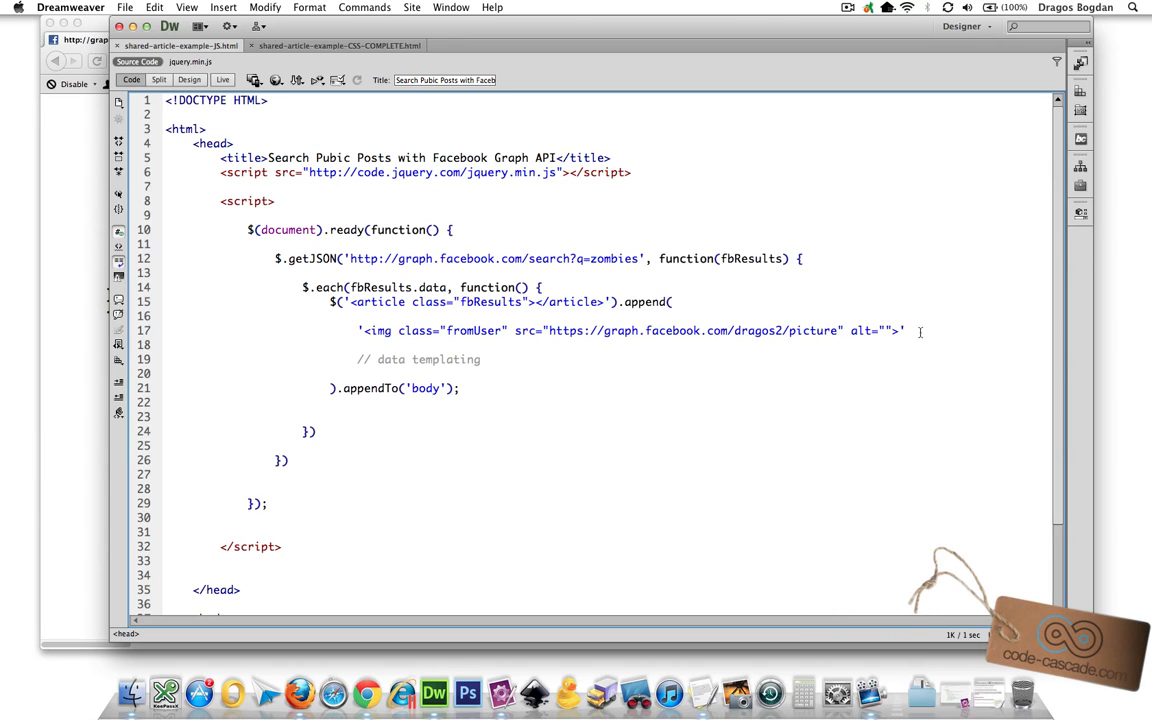
Step: Comment out the hard-coded profile image line with //
triple_click(630, 331)
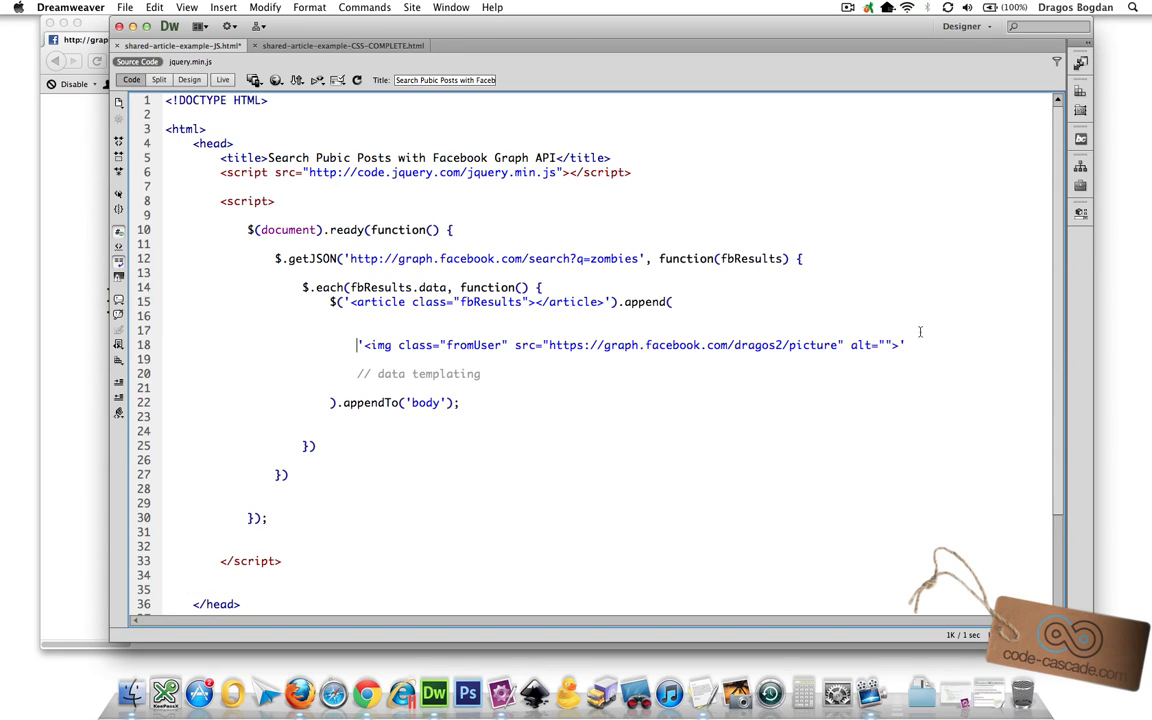
text(//)
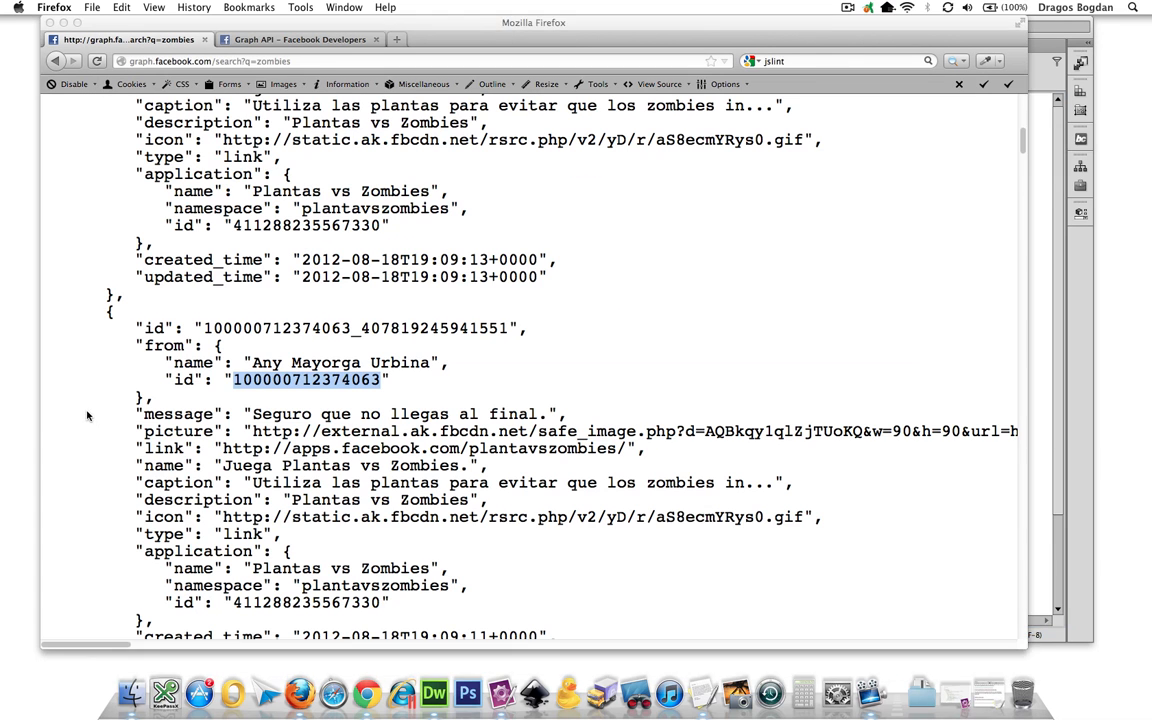
scroll(up, 3)
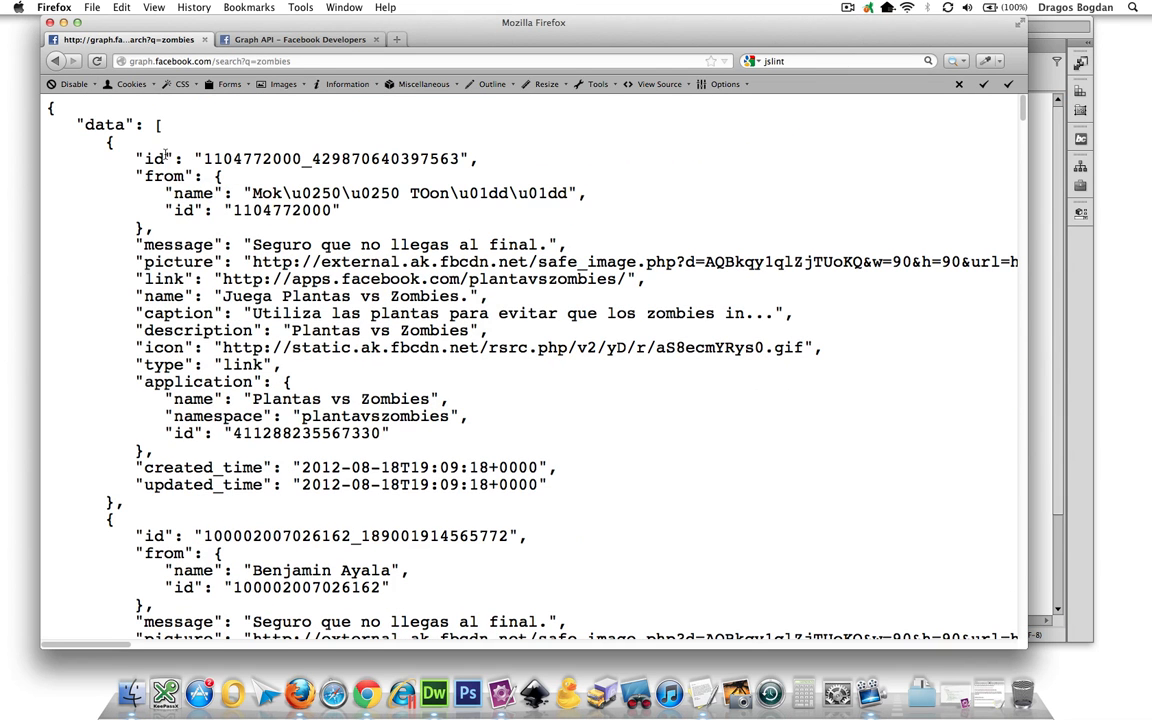
mouse_move(180, 212)
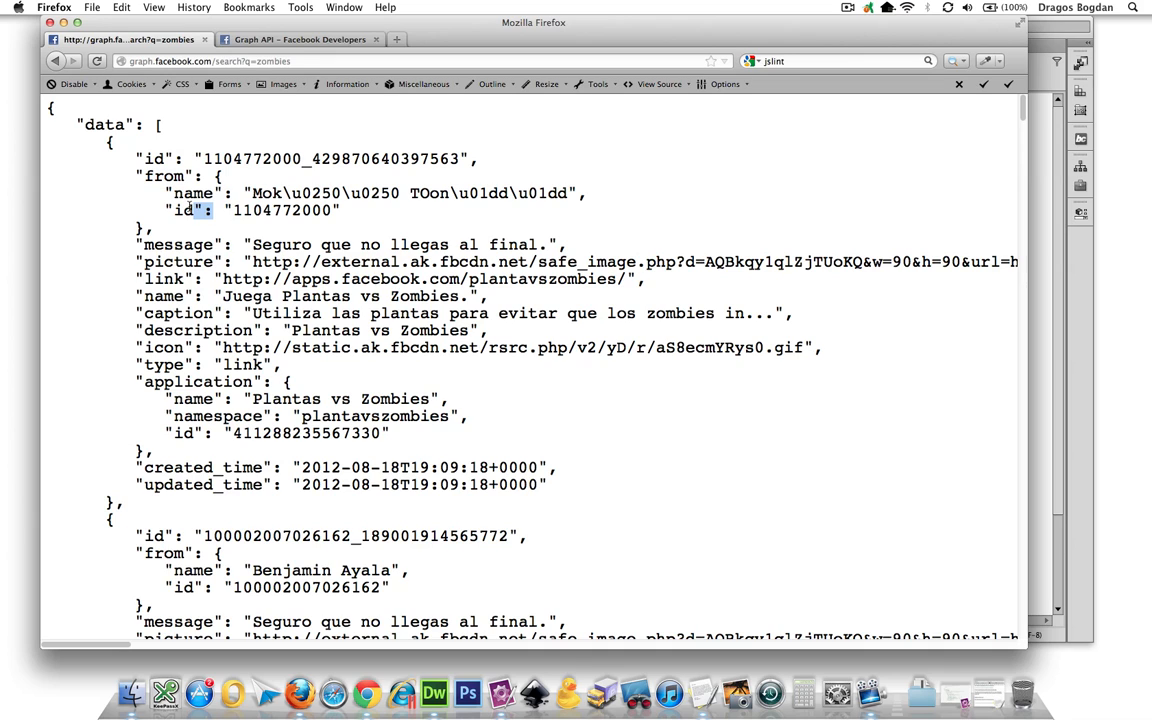
drag(185, 210, 45, 124)
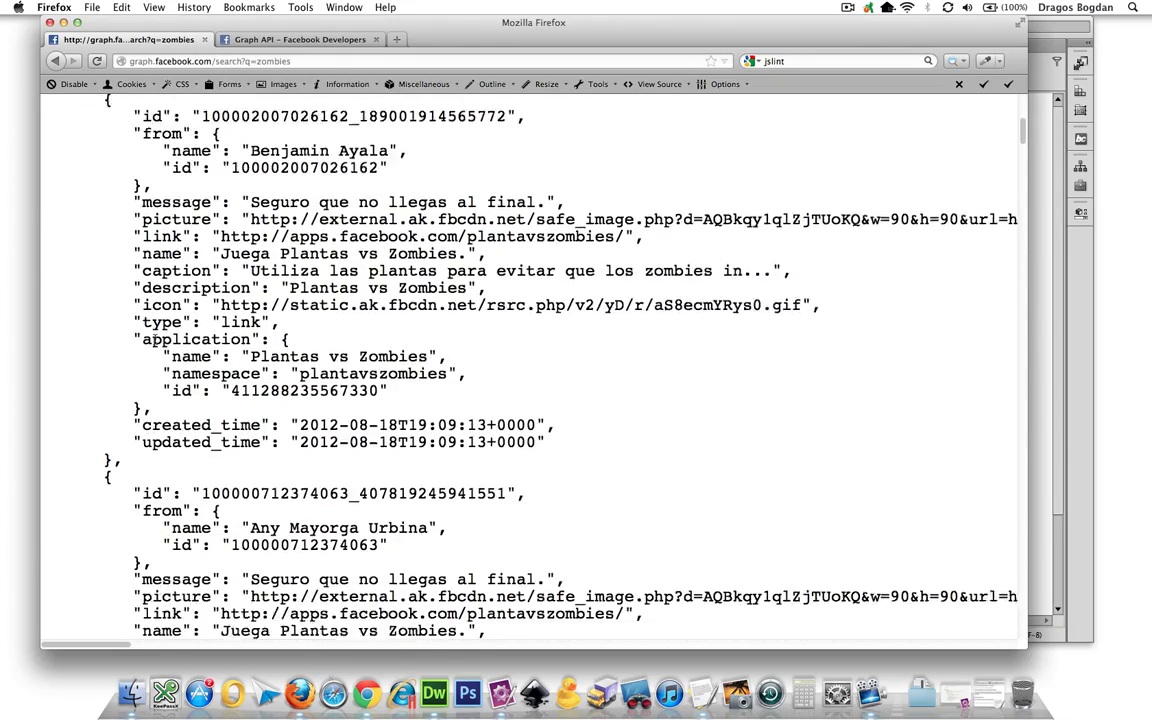
scroll(down, 3)
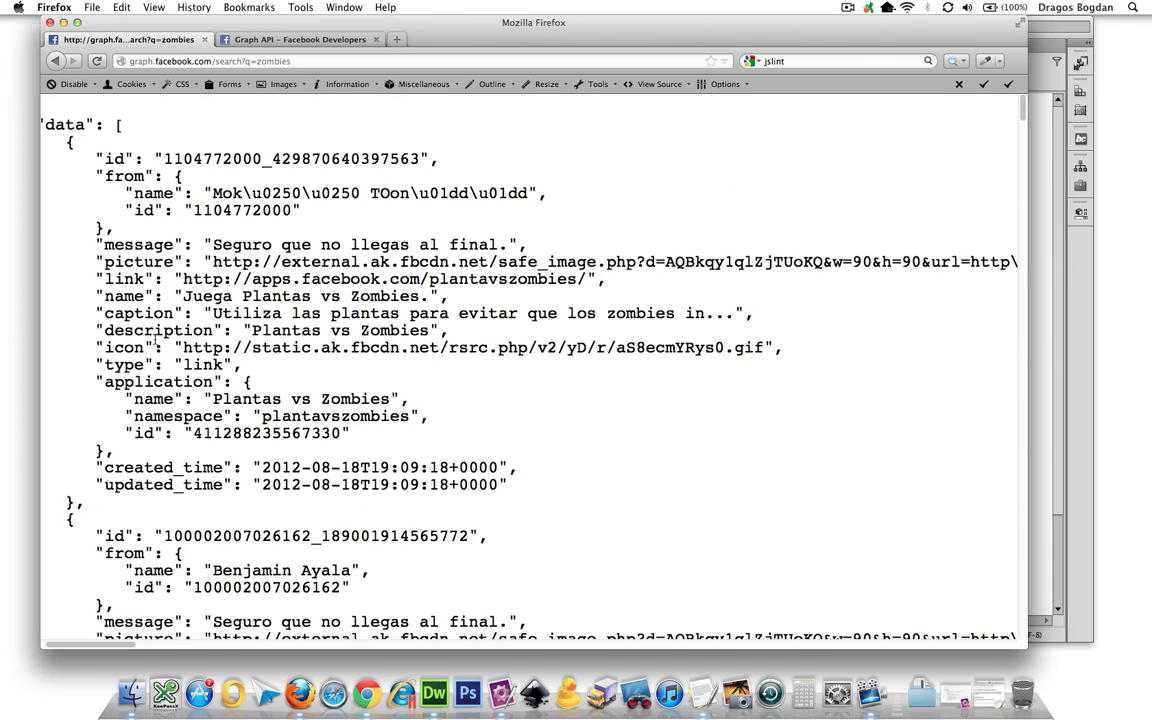
click(433, 692)
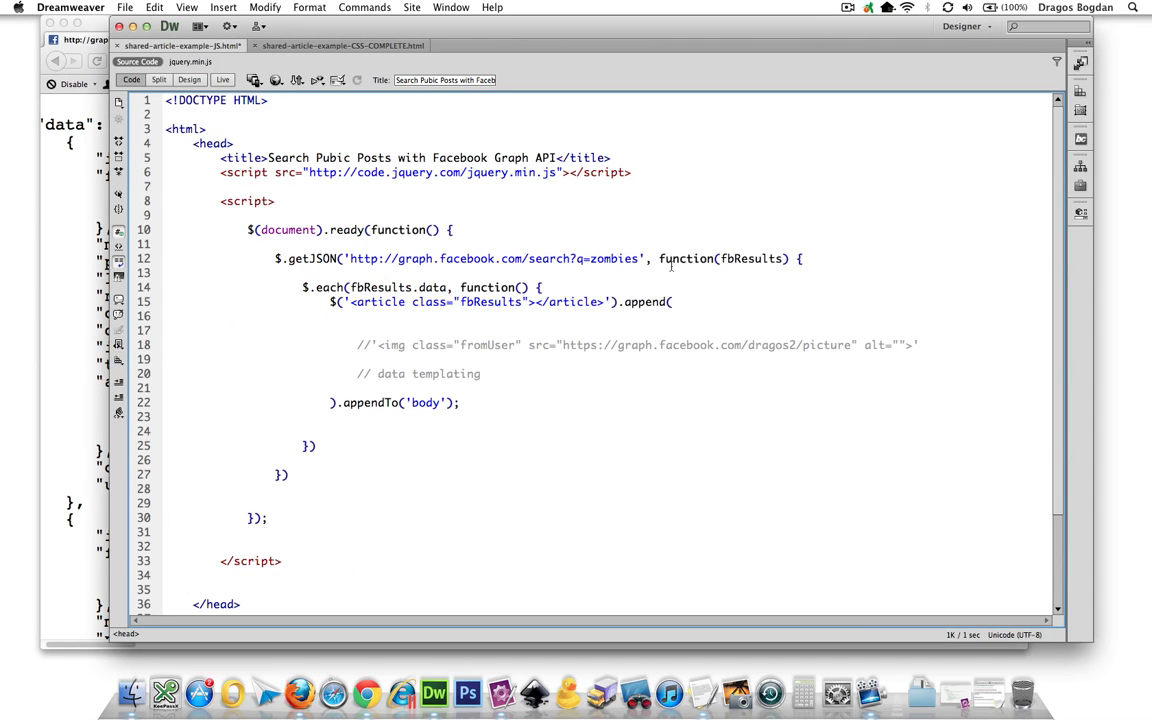
Step: After checking the data key in the JSON, type from.id on empty line 17
double_click(751, 258)
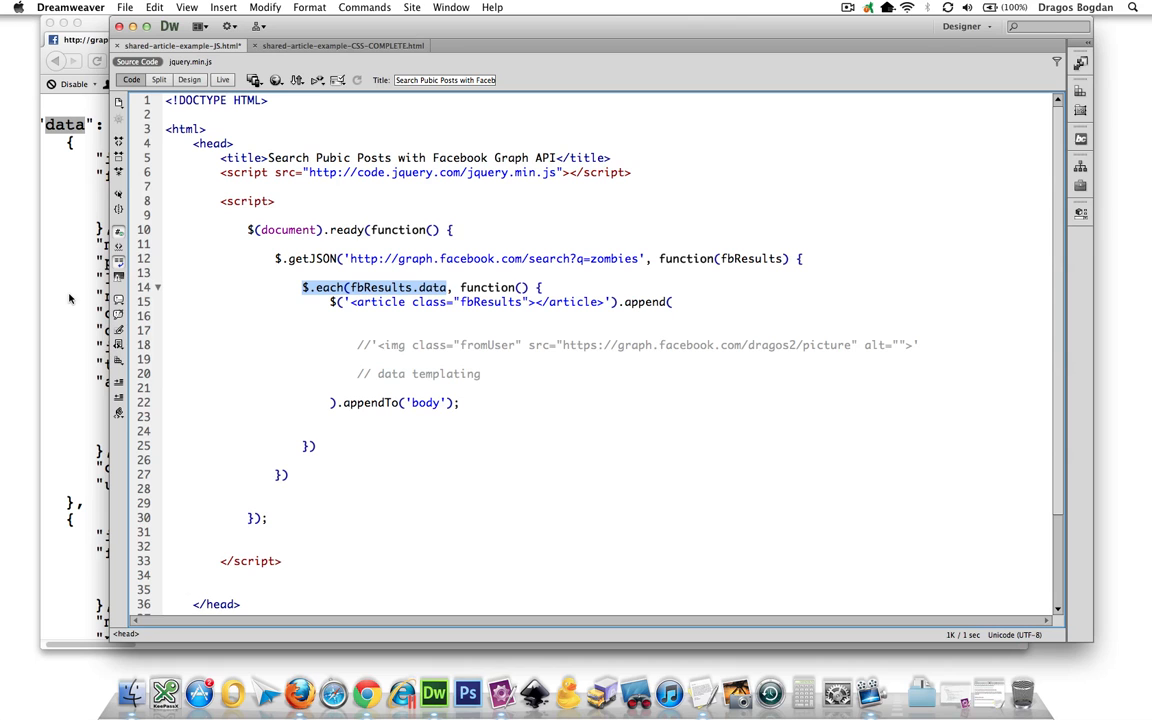
click(430, 324)
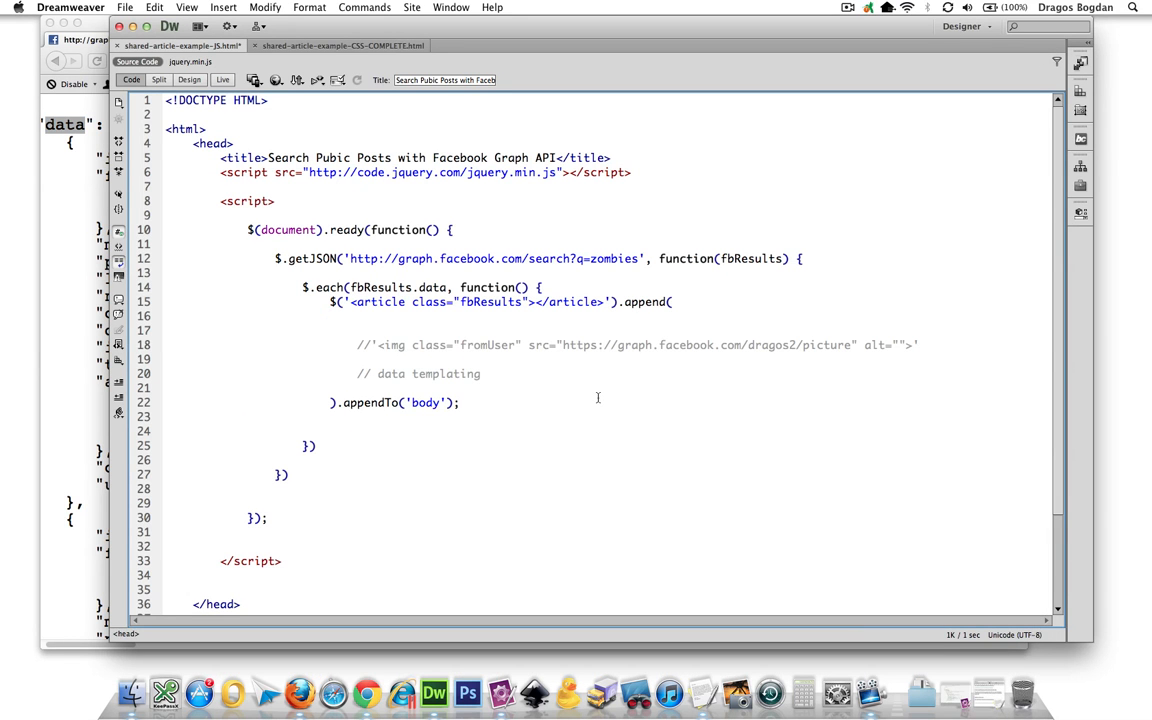
text(FROM.I)
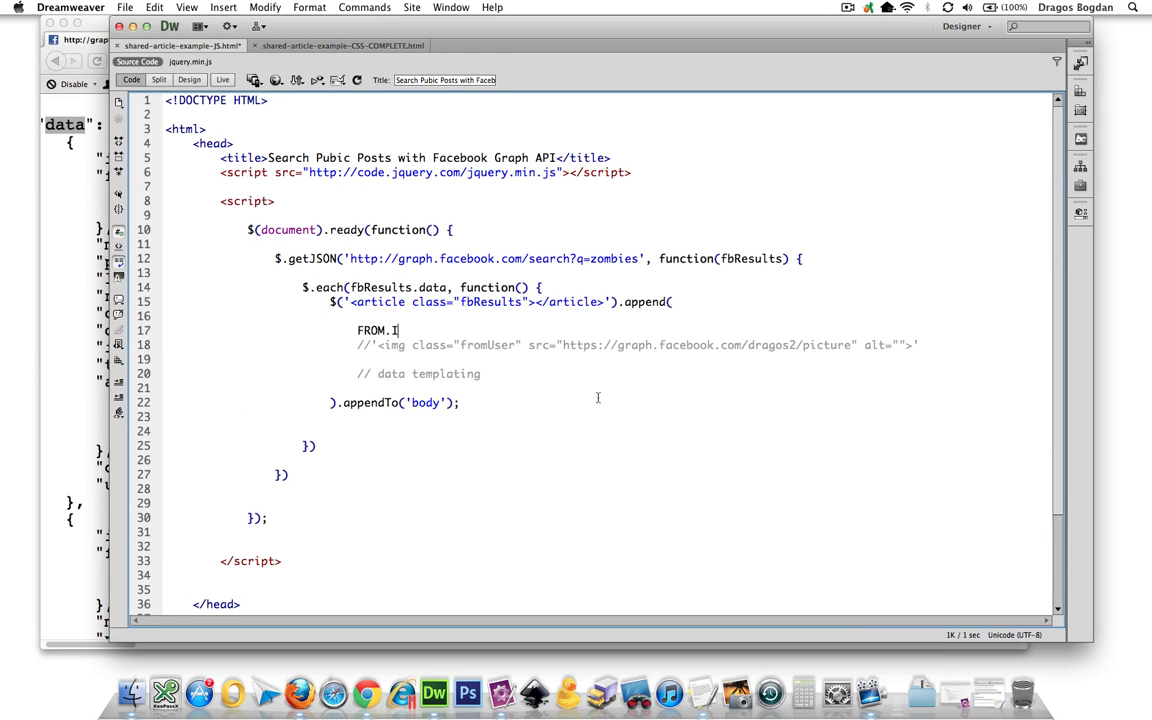
key(backspace)
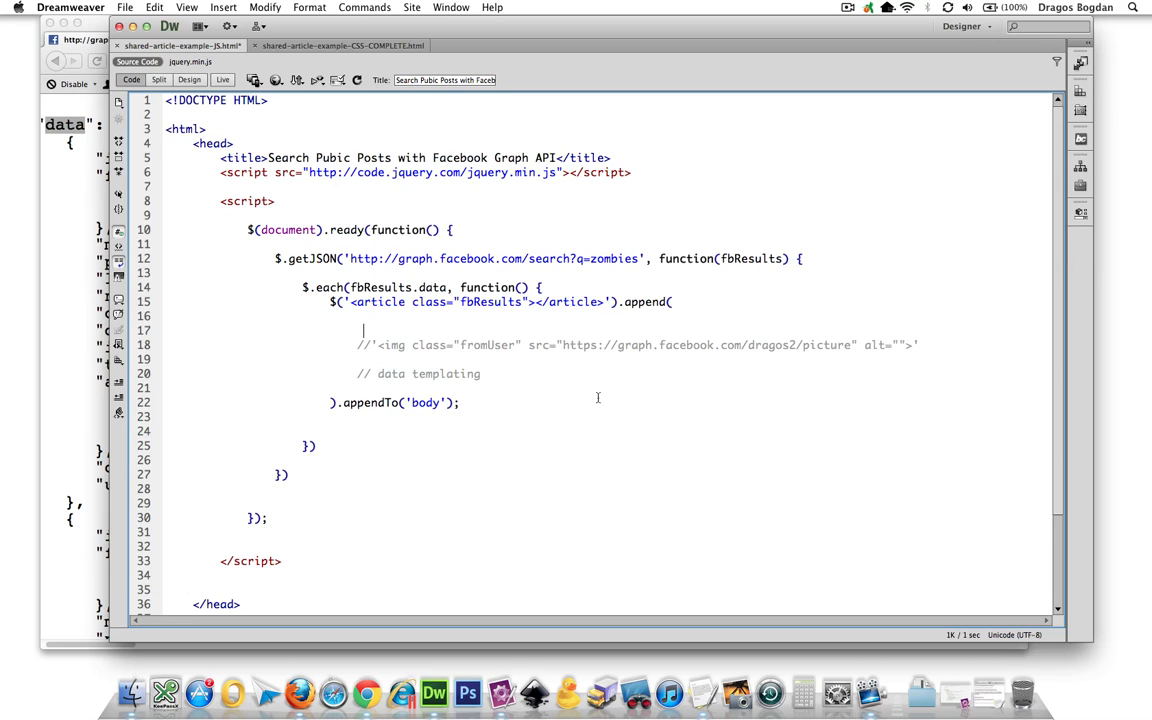
text(from.id)
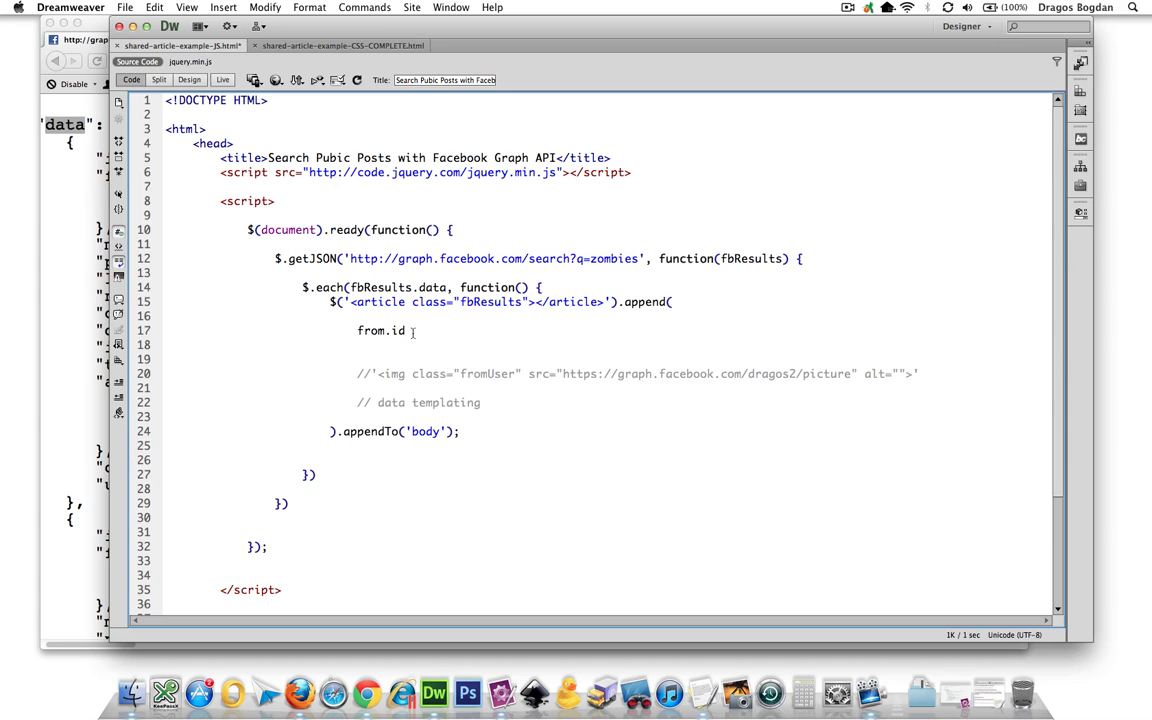
Step: Select fbResults.data in the each call and retype it
double_click(380, 287)
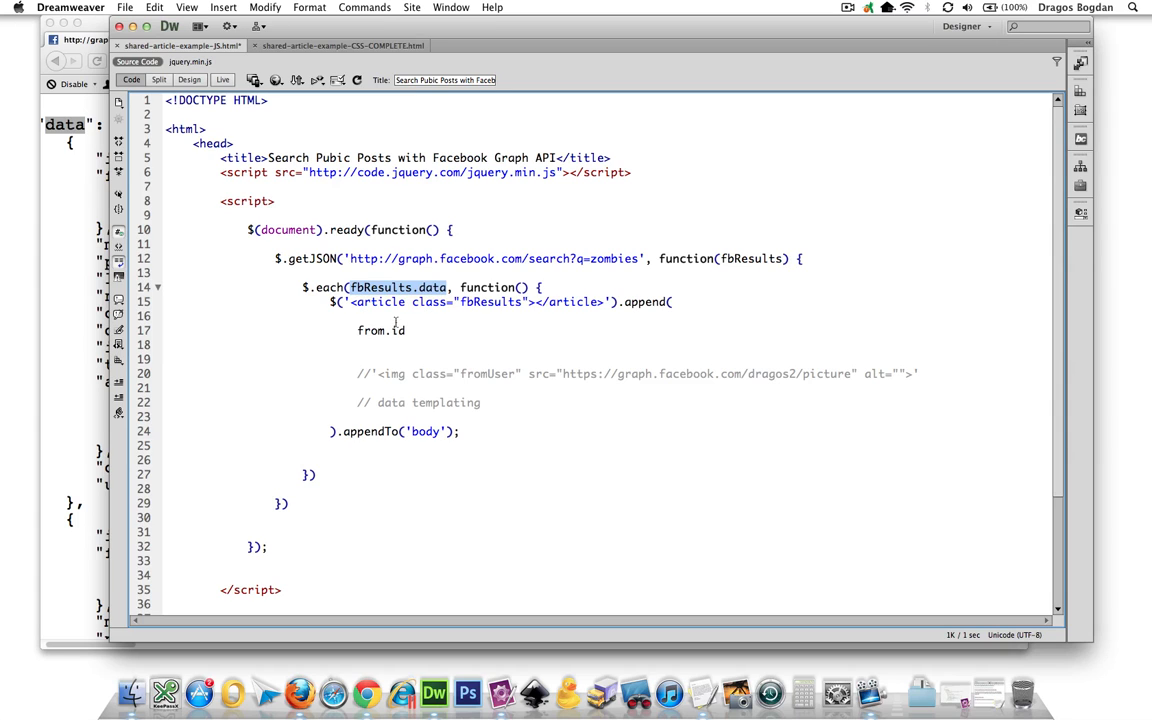
text(fbResults.data)
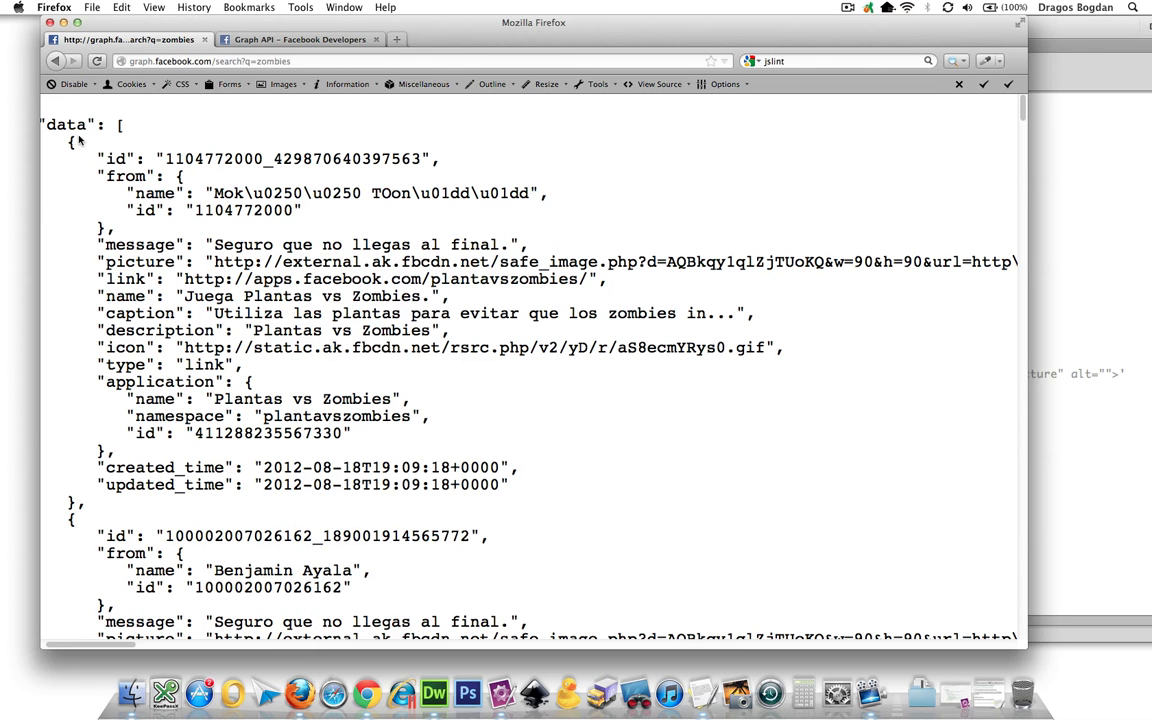
Step: Trace the data key and the first post's from id line in the Firefox JSON
double_click(65, 124)
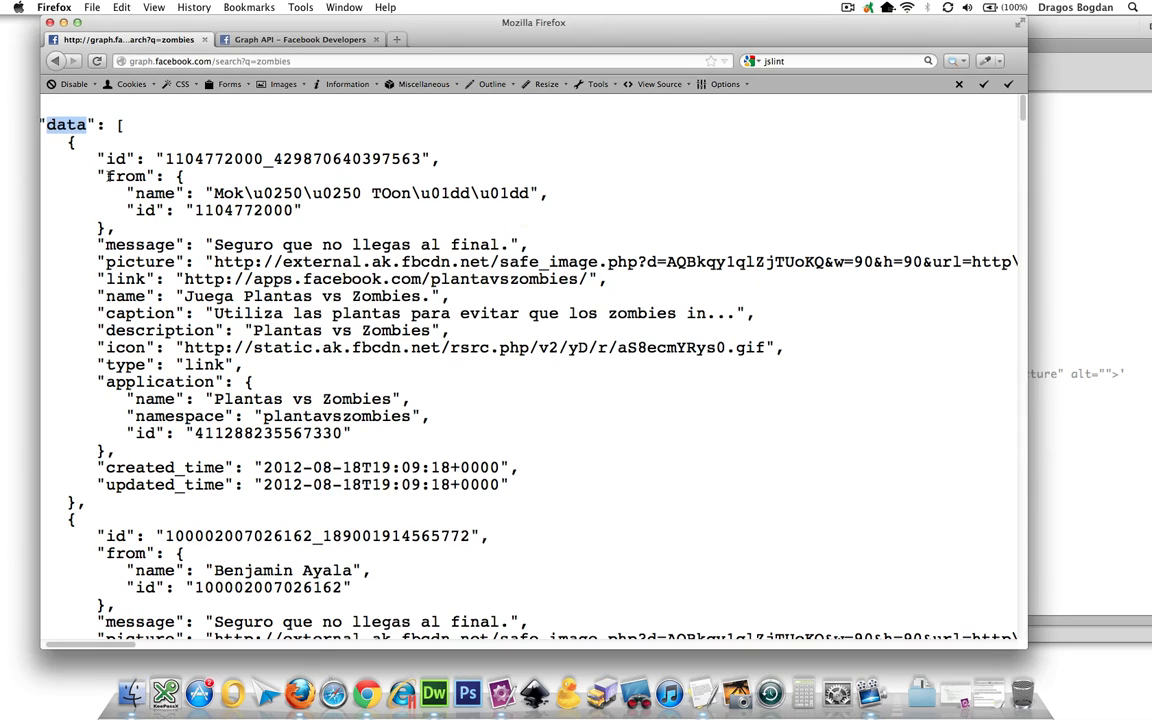
double_click(145, 210)
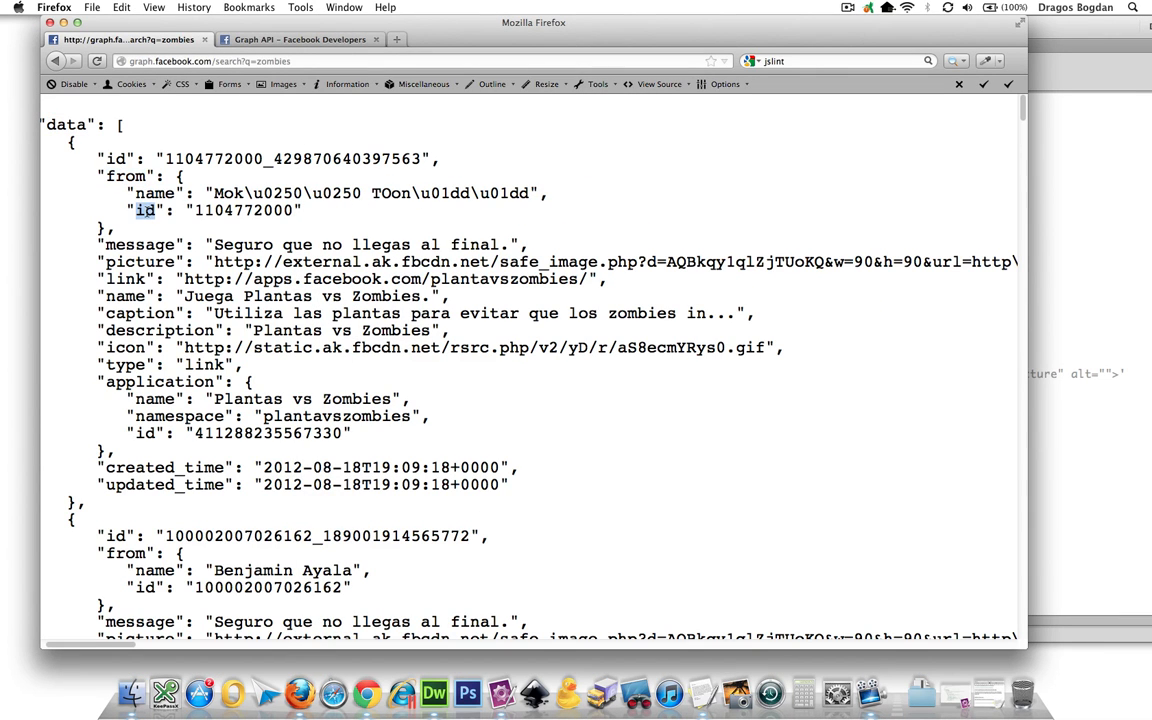
triple_click(200, 210)
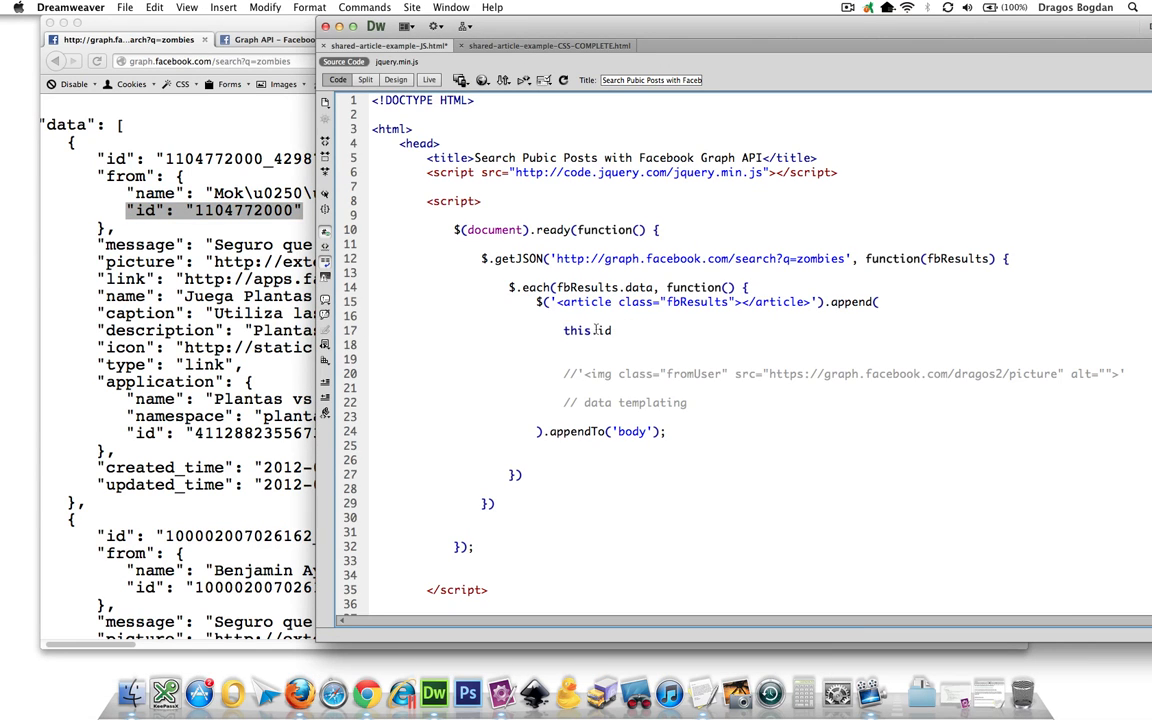
Step: Edit line 17 so it reads this.id
text(id)
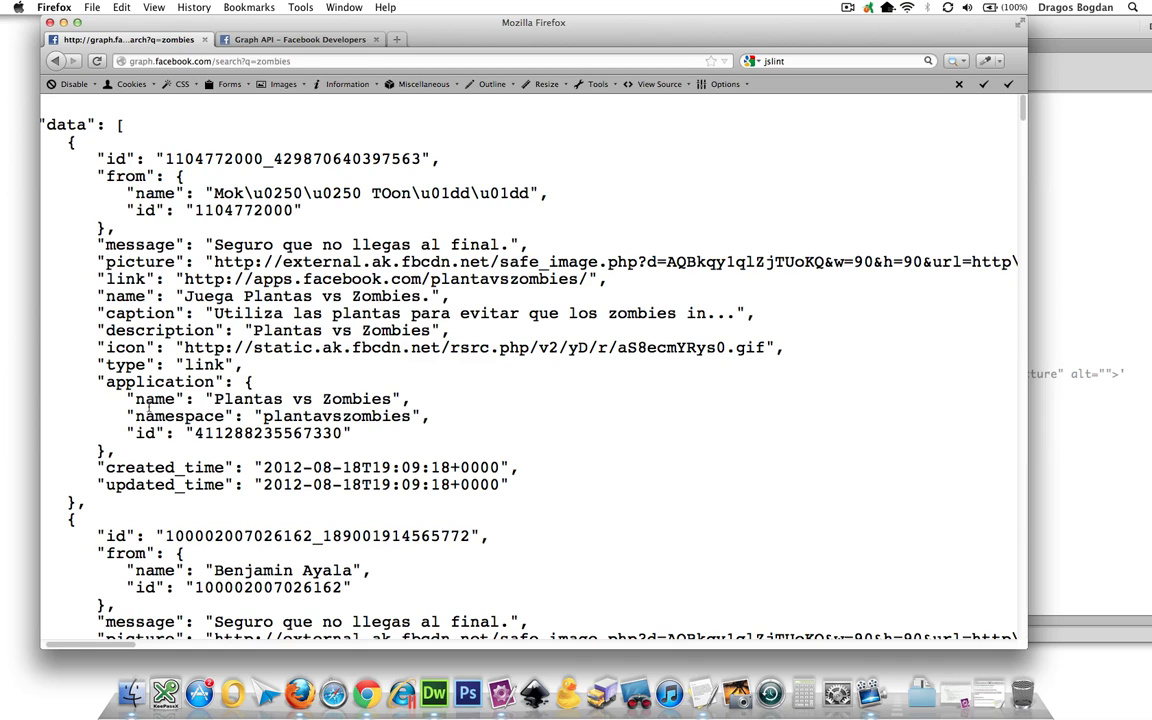
Step: Return to the code editor and type name after this.application
click(433, 692)
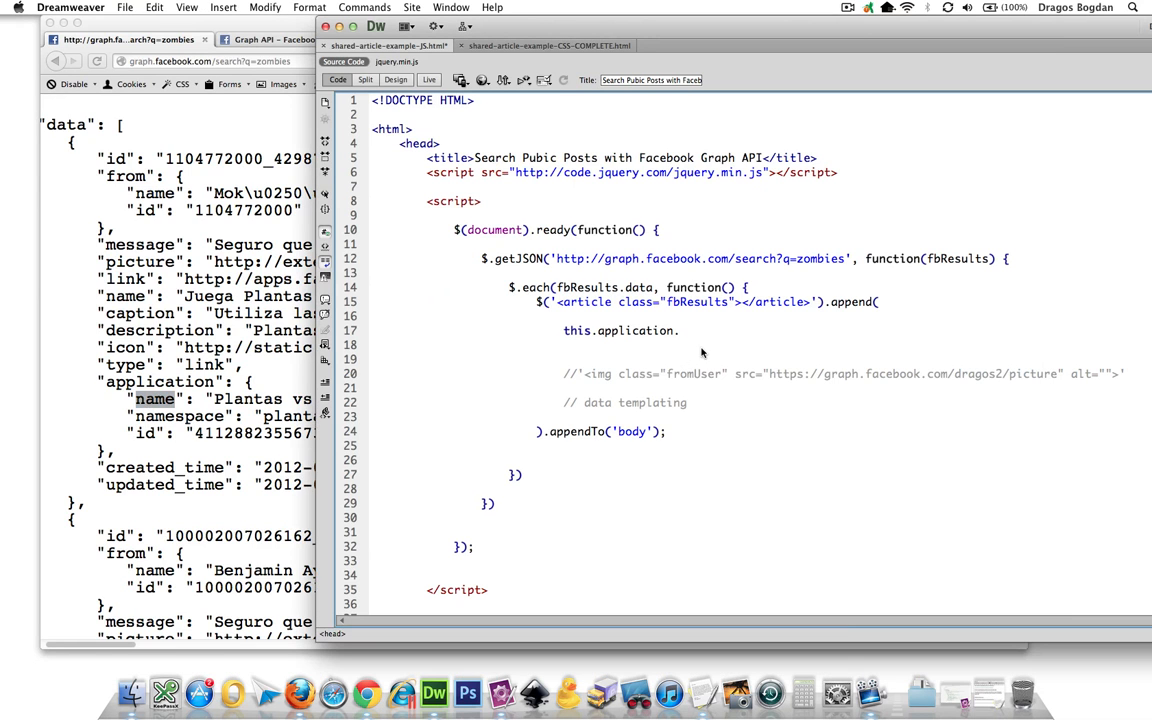
text(name)
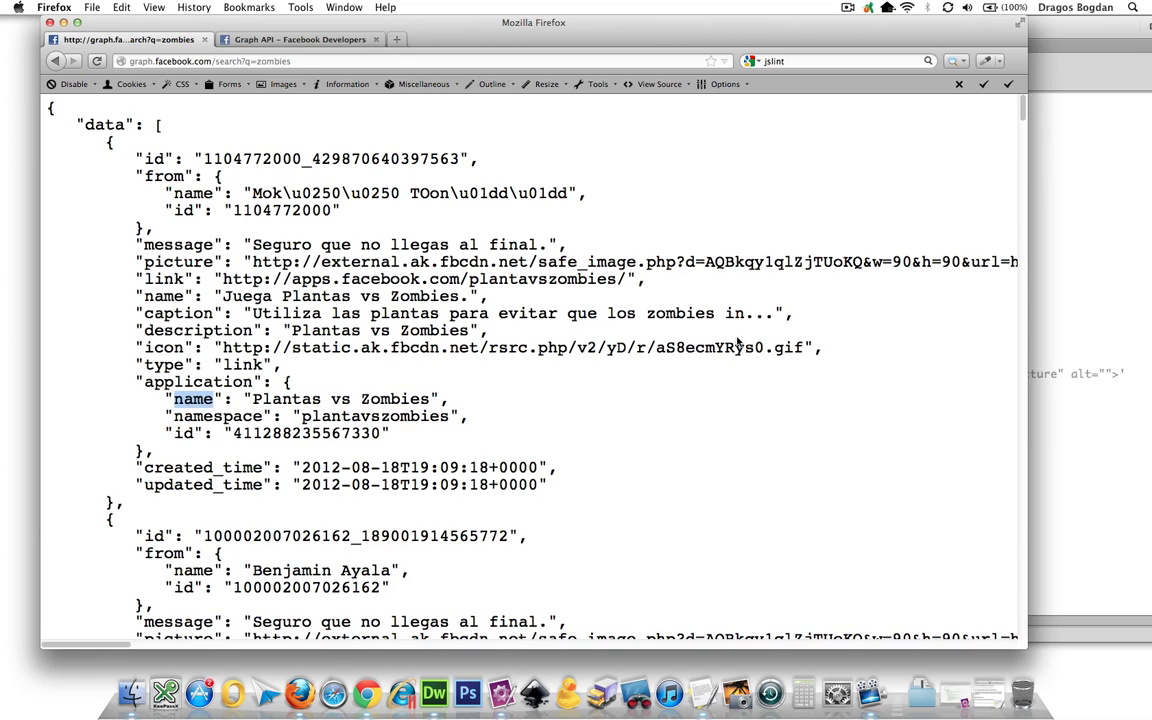
mouse_move(1098, 40)
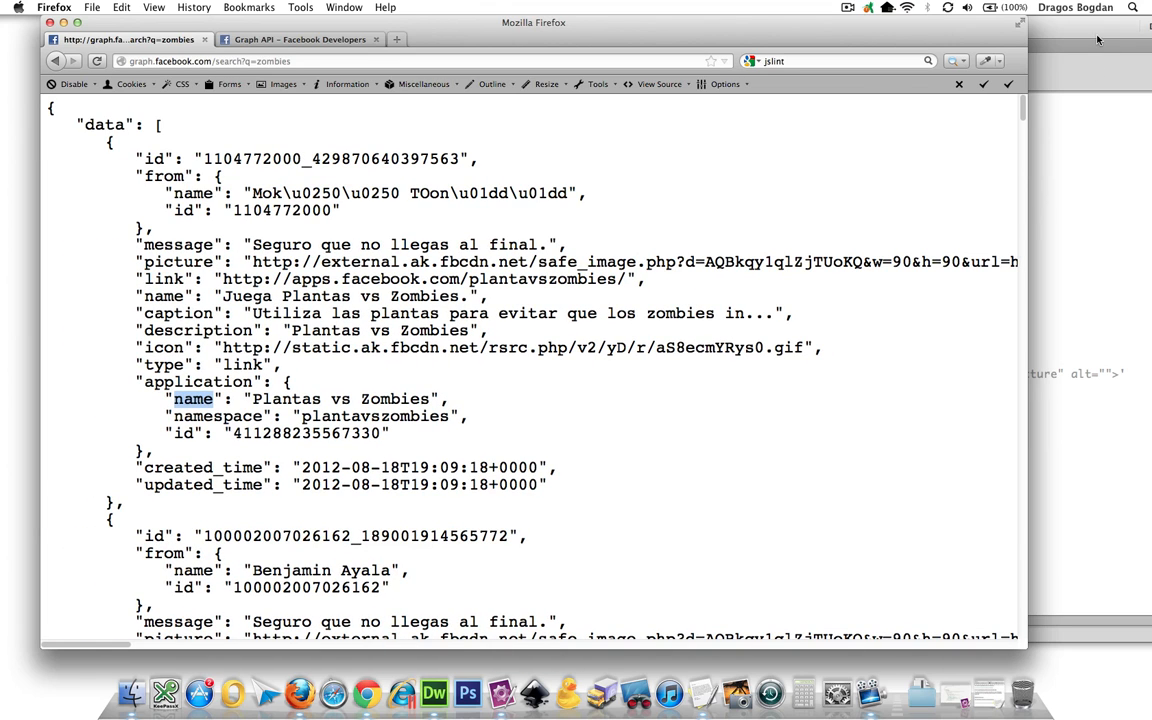